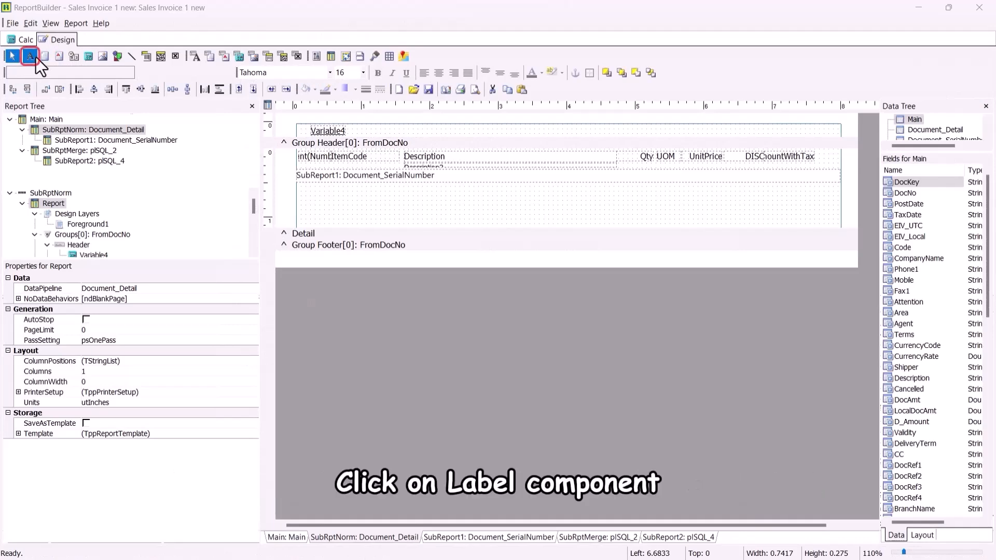
Step: Place a new Label1 component near the right side of the detail band
left_click(778, 197)
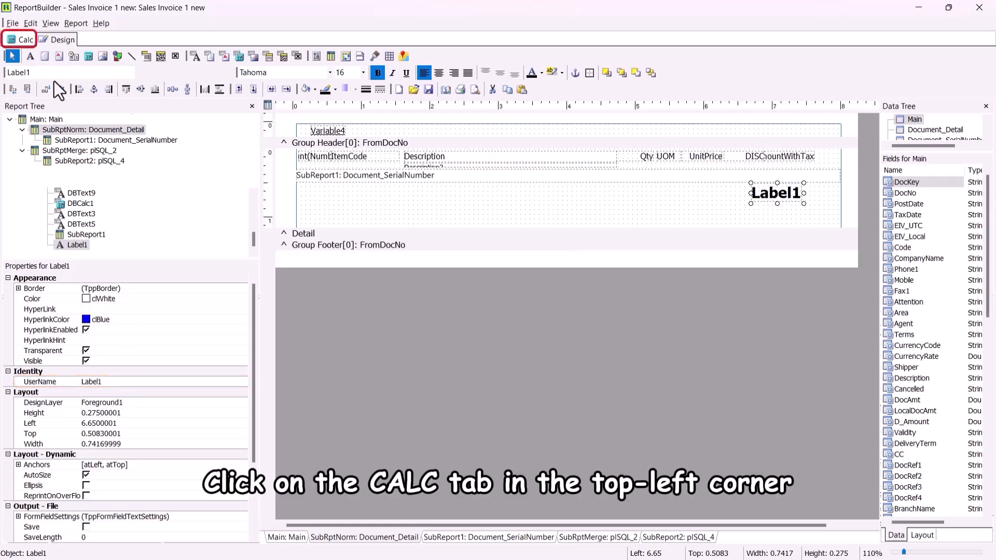
Step: In the Calc workspace, select Label1 from Report Objects and create its OnGetText handler
left_click(24, 38)
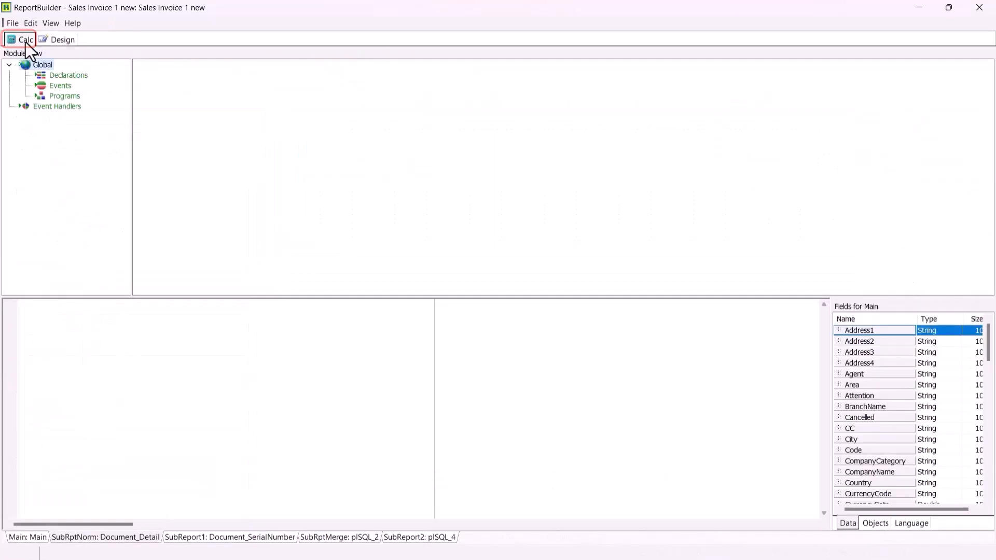
right_click(42, 65)
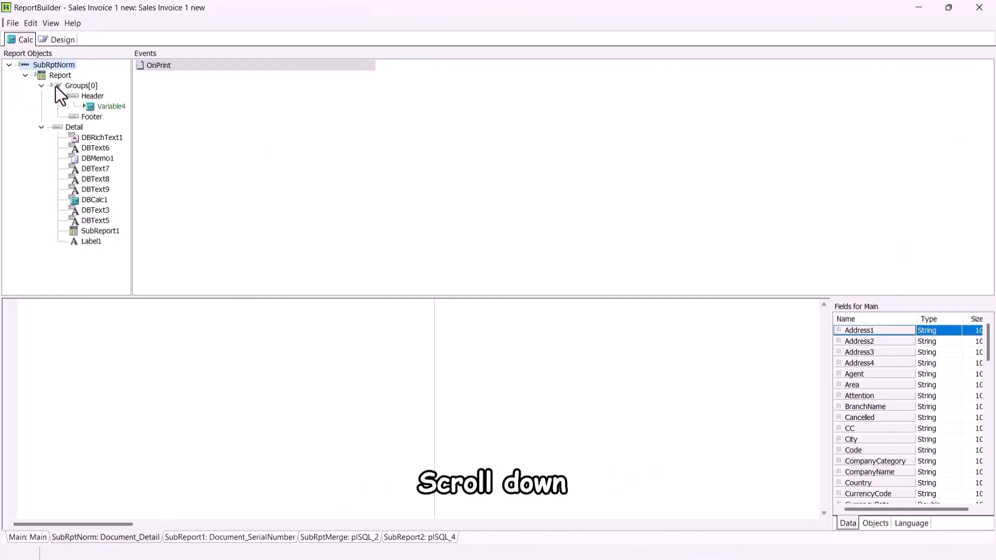
left_click(93, 242)
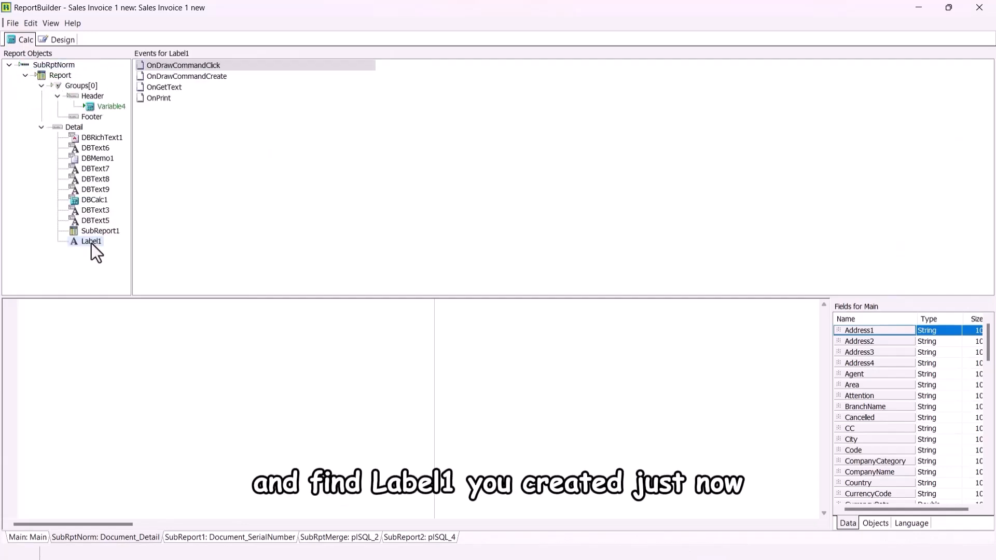
left_click(165, 87)
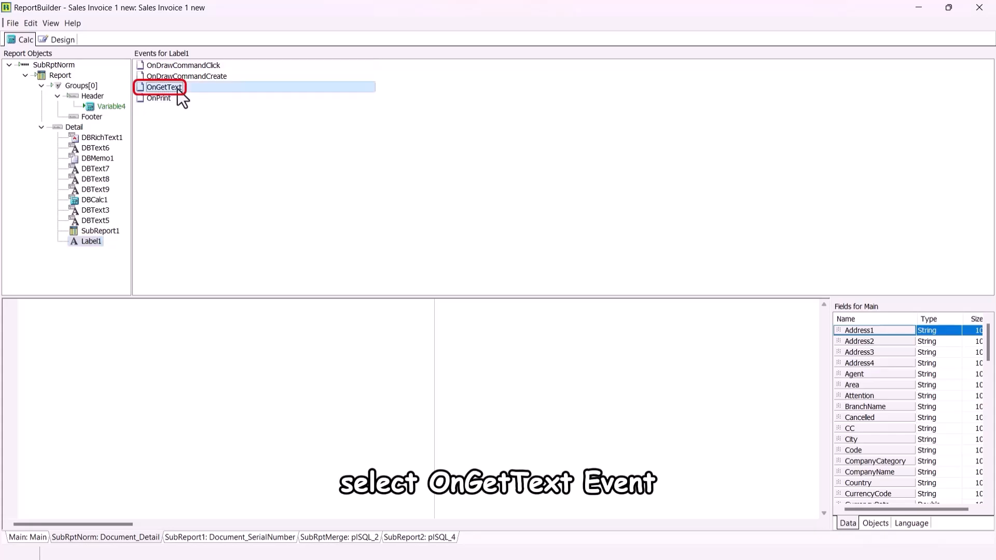
double_click(164, 88)
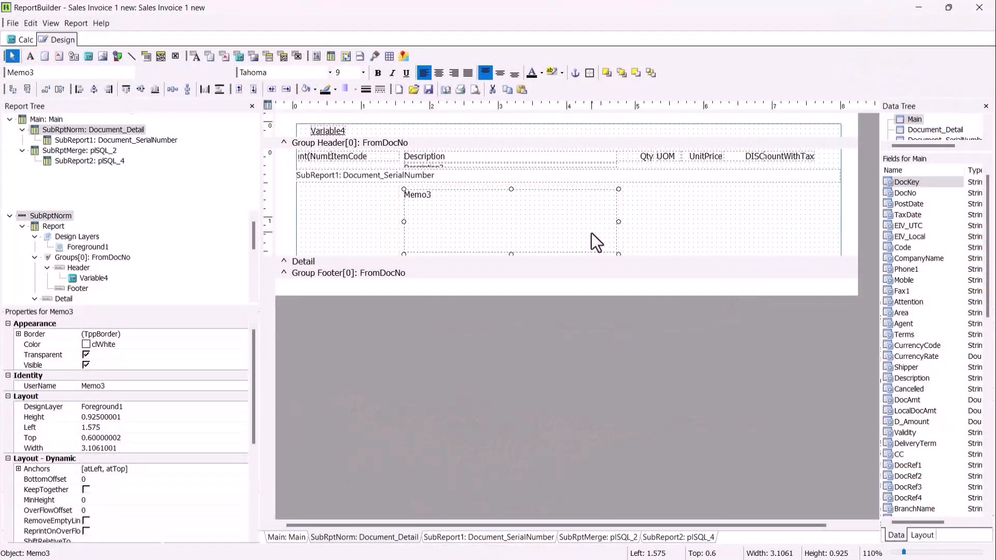
Step: Set Memo3's ShiftRelativeTo reference object from its layout options
right_click(596, 241)
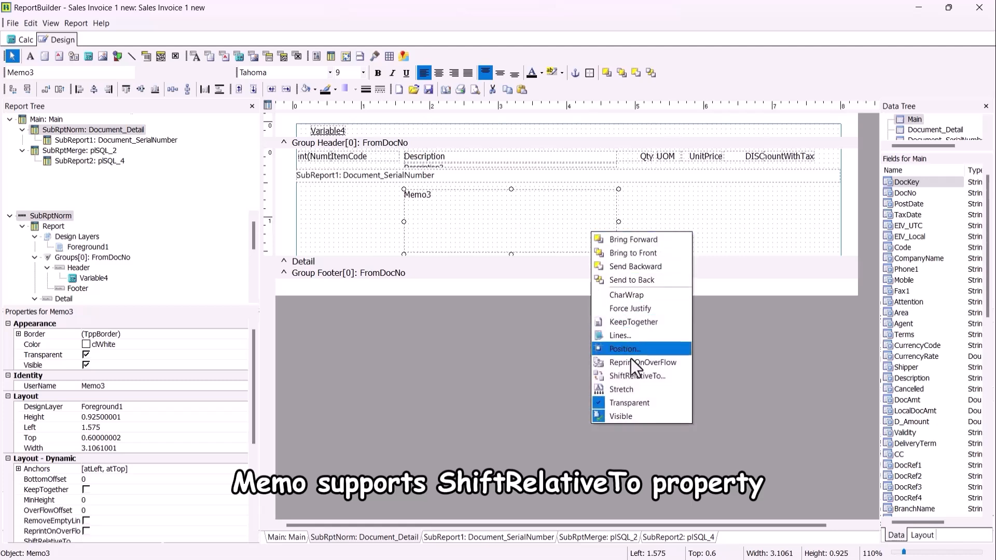
left_click(636, 375)
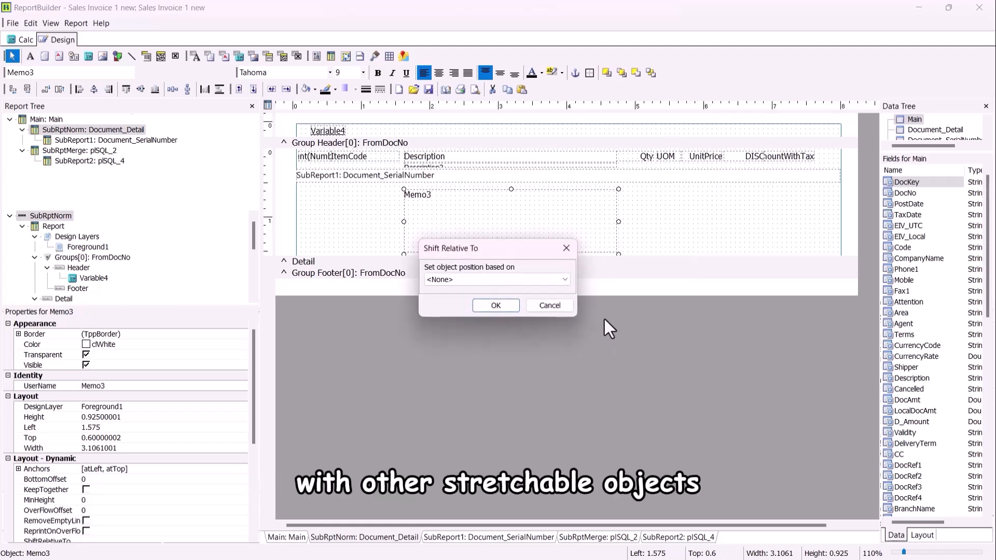
left_click(561, 280)
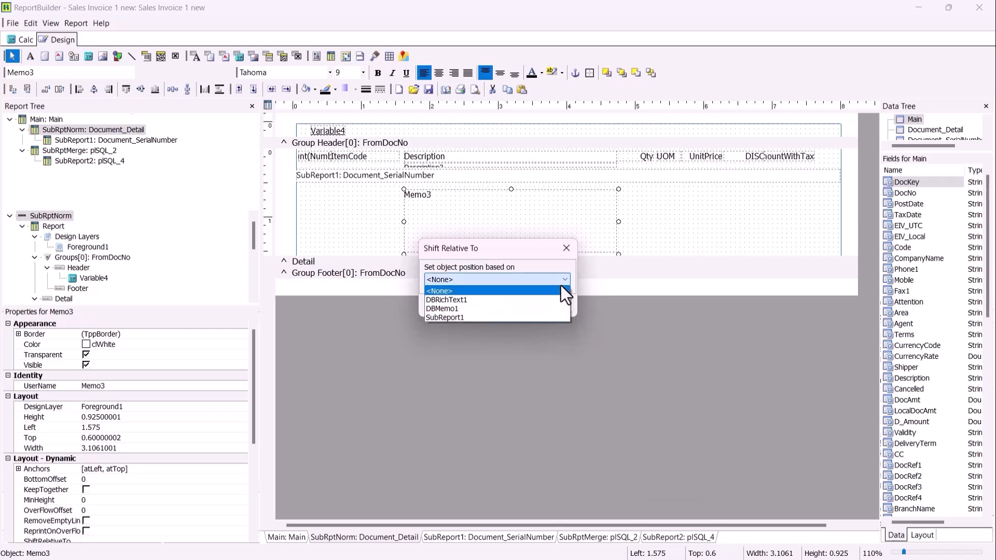
left_click(436, 290)
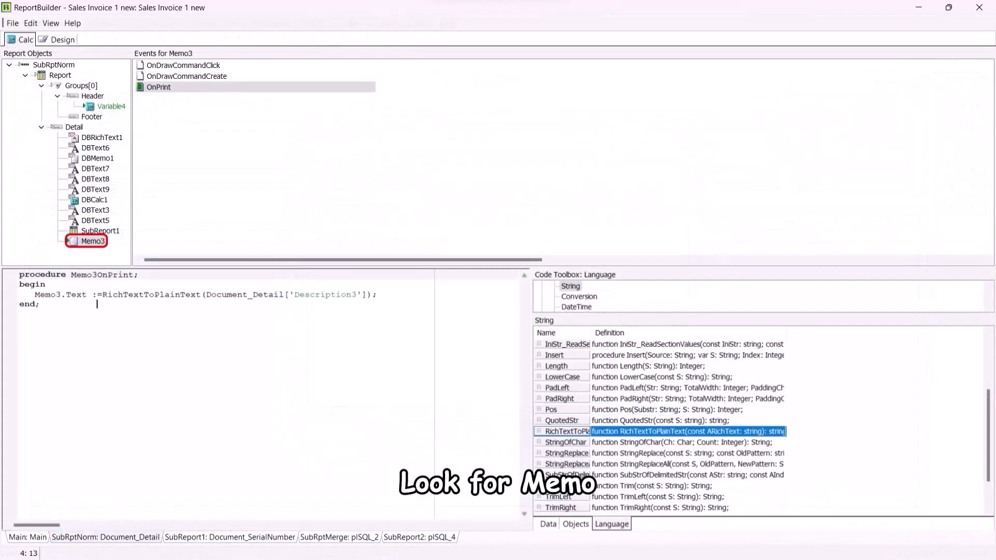
left_click(158, 87)
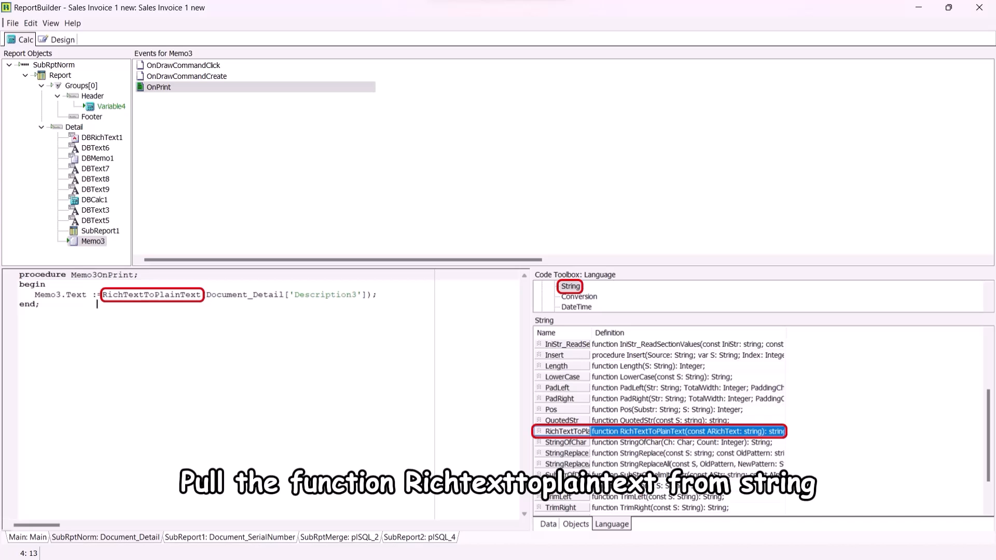
left_click(547, 523)
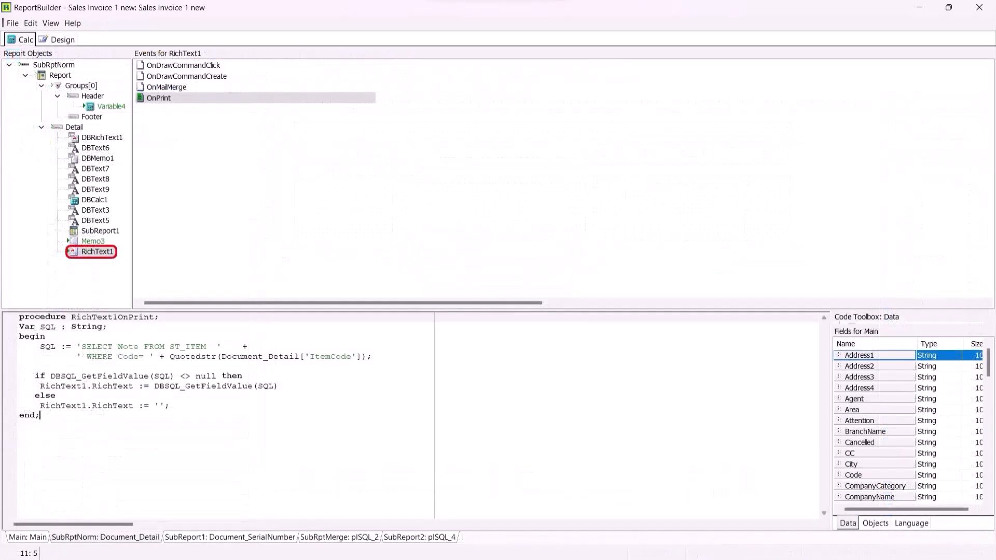
Step: Place the BarCode2 component in the detail band
left_click(158, 98)
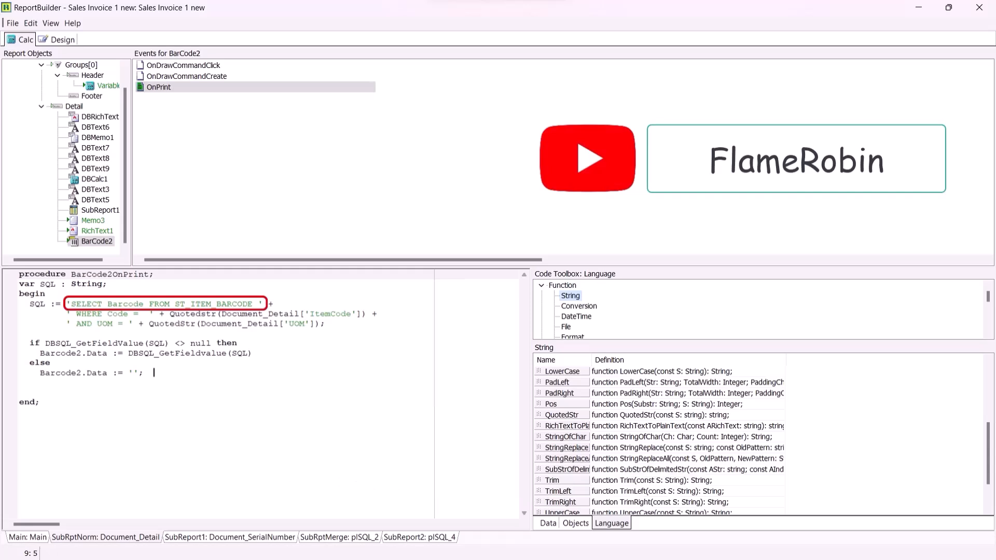
left_click(562, 415)
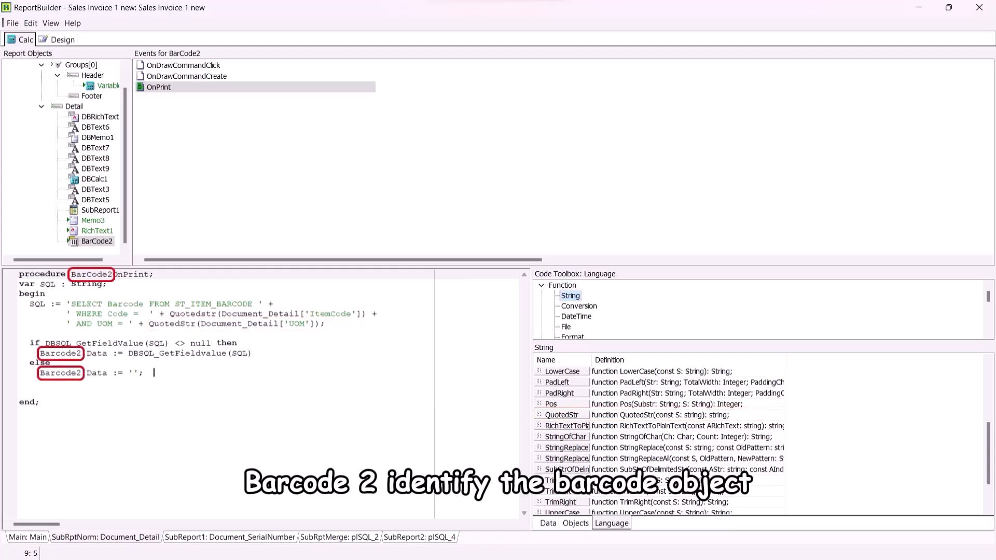
left_click(559, 393)
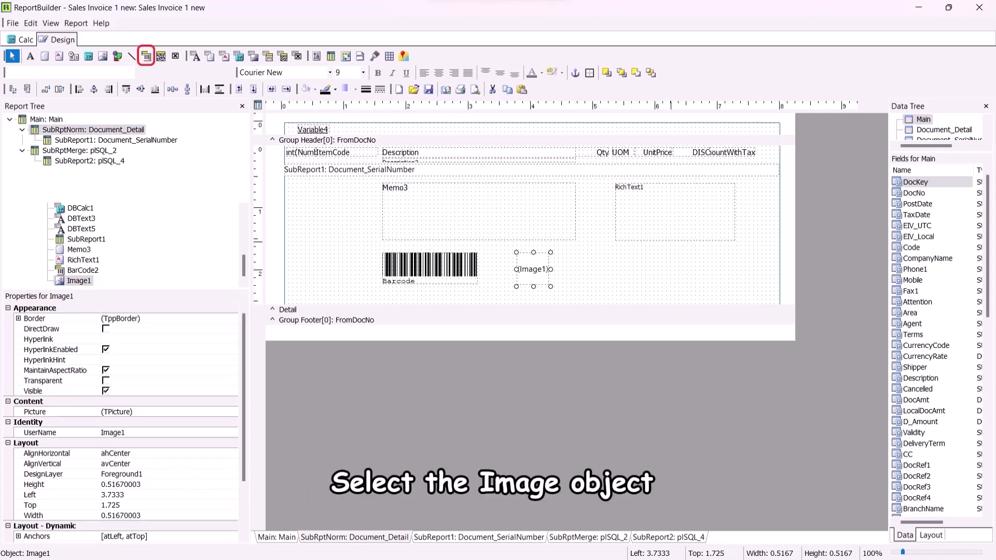
Step: Place the Image1 component in the detail band
left_click(533, 269)
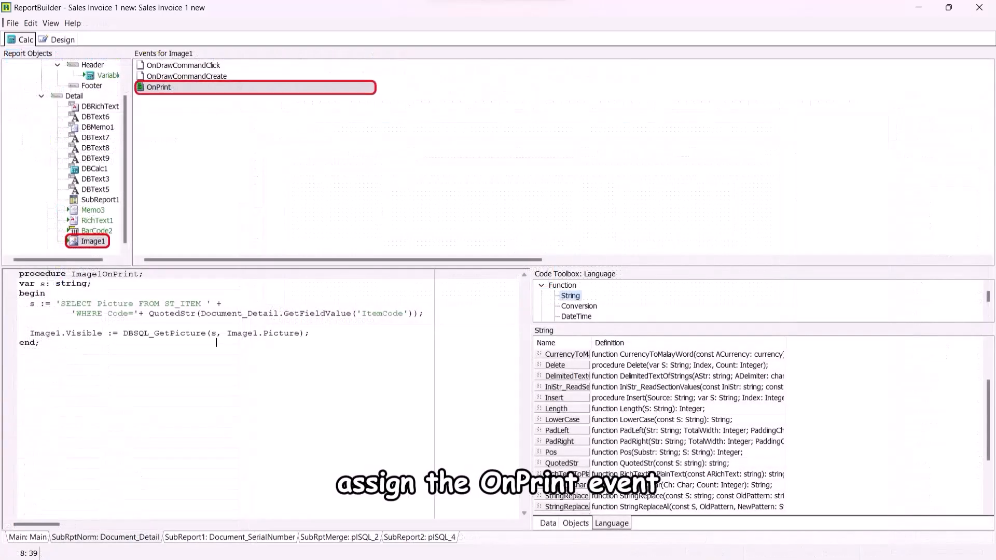
Step: Show the Utility functions list in the Code Toolbox, locating DBSQL_GetPicture
left_click(561, 463)
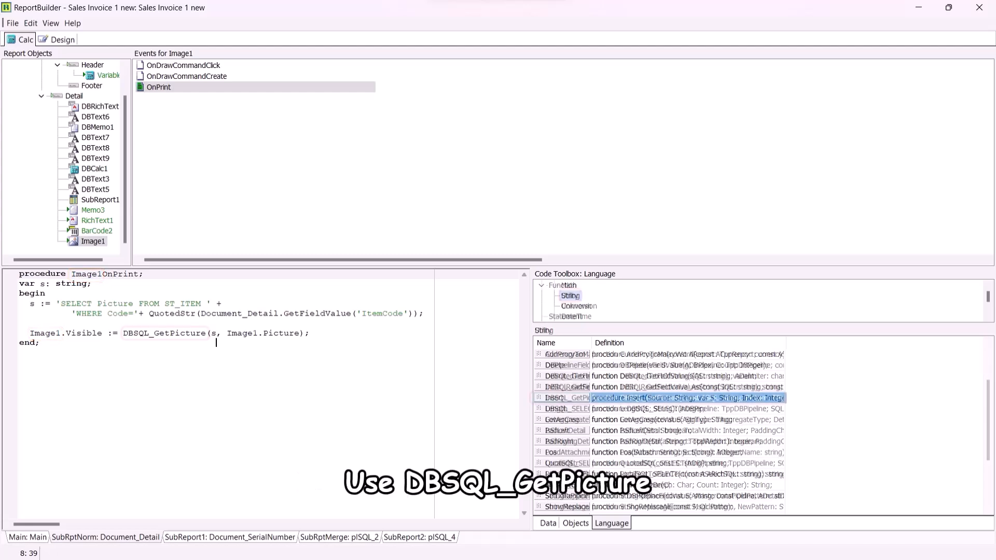
left_click(569, 296)
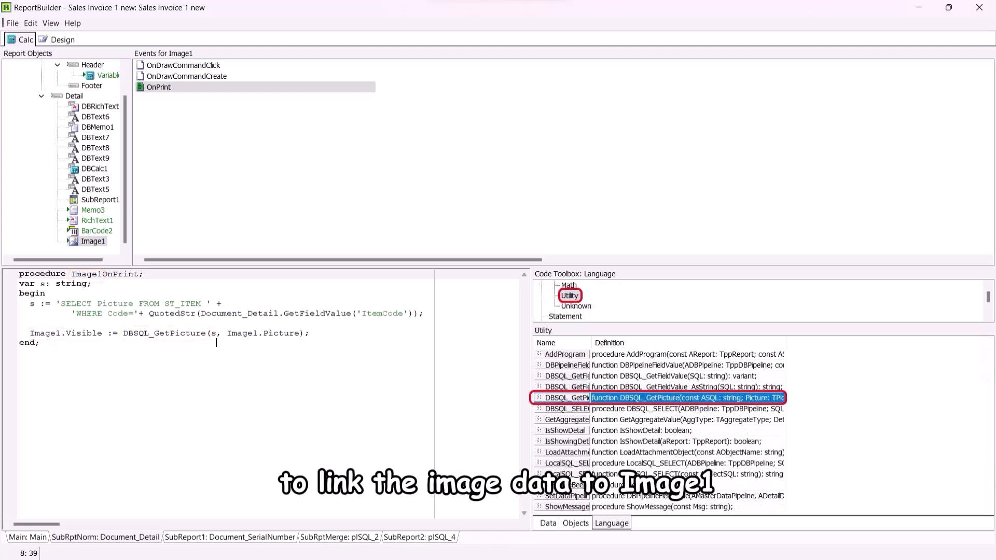